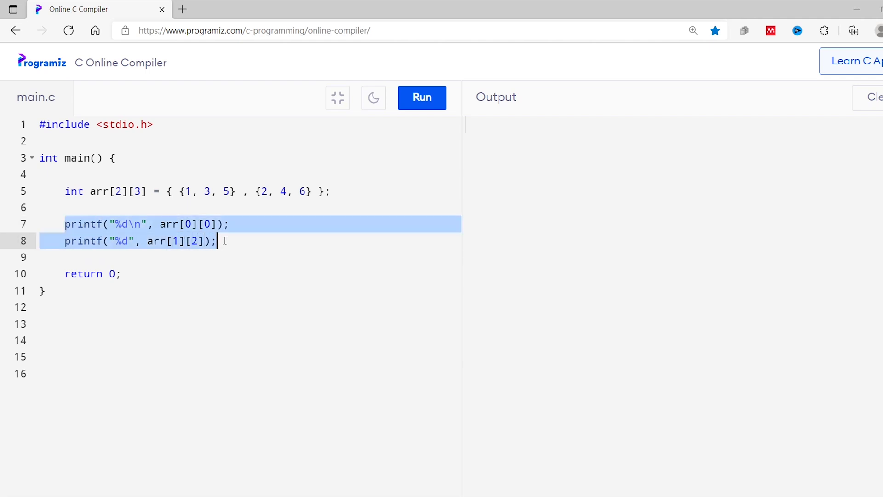
# Remove the two printf lines, leaving main with only the 2x3 array declaration
pyautogui.press('Delete')
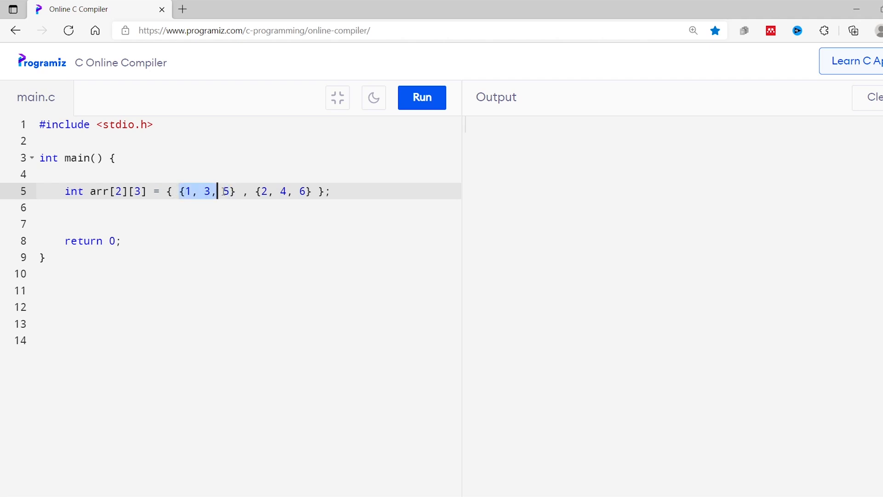
pyautogui.click(110, 207)
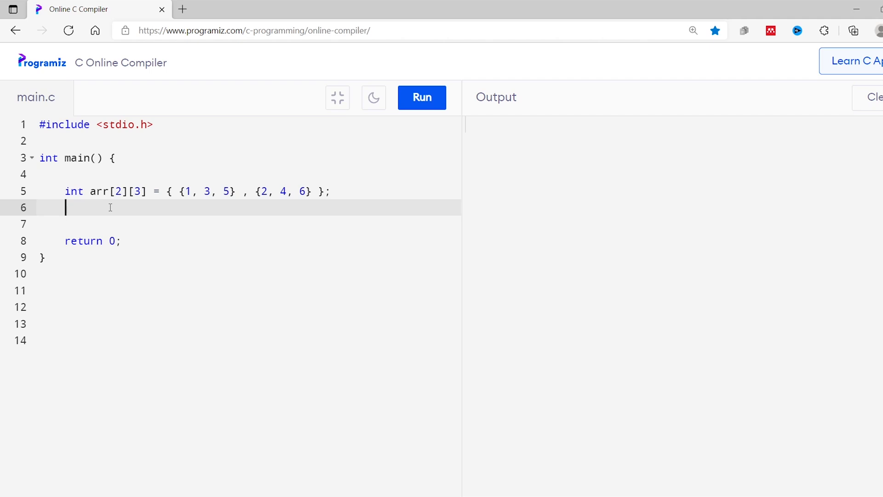
# Add assignments arr[0][2] = 7 and arr[1][1] = 8 below the array declaration
pyautogui.write('arr[')
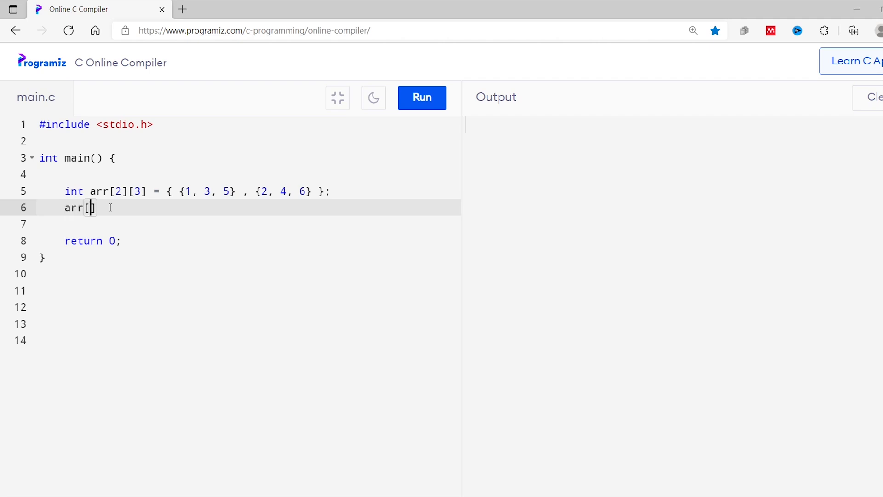
pyautogui.write('0]')
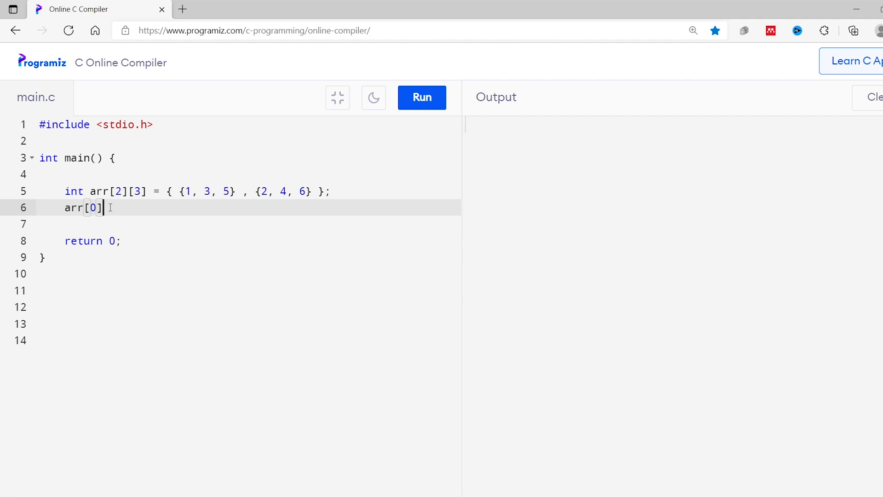
pyautogui.write('[2]')
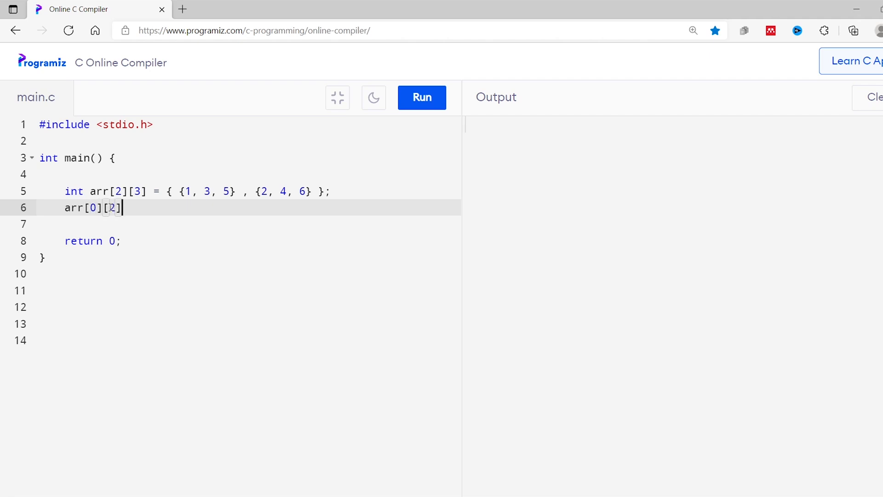
pyautogui.write('= 7;')
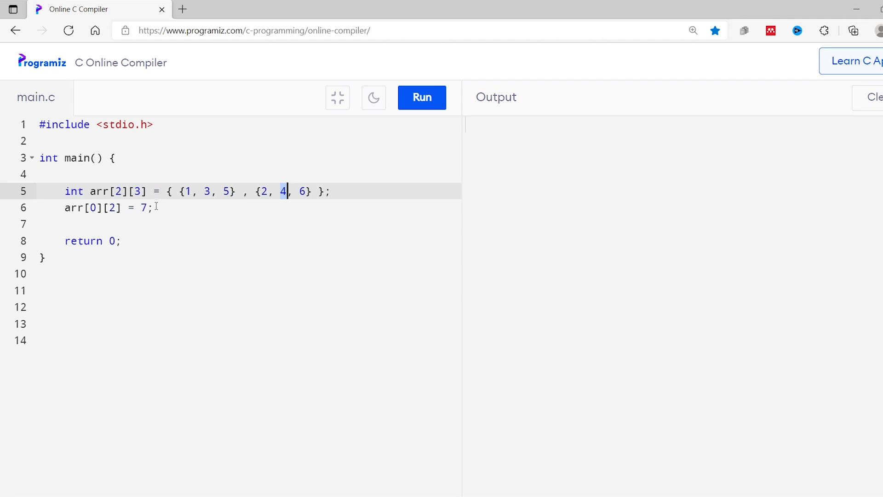
pyautogui.write('arr')
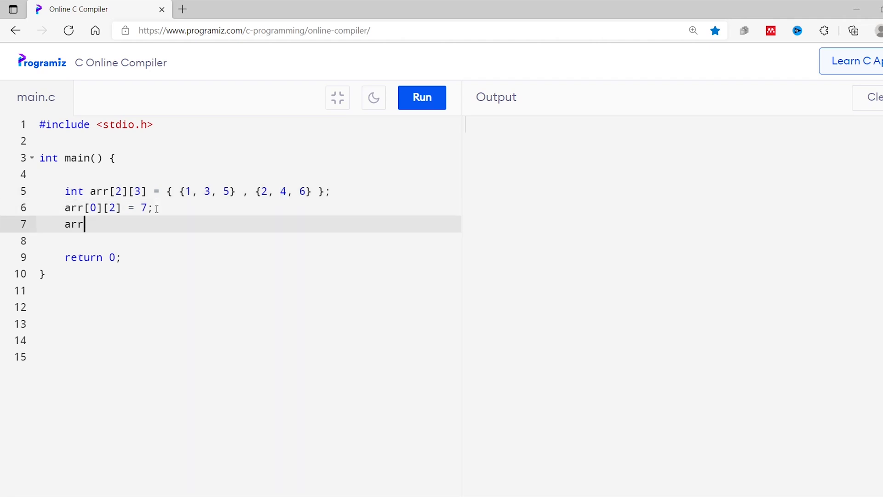
pyautogui.write('[1][1')
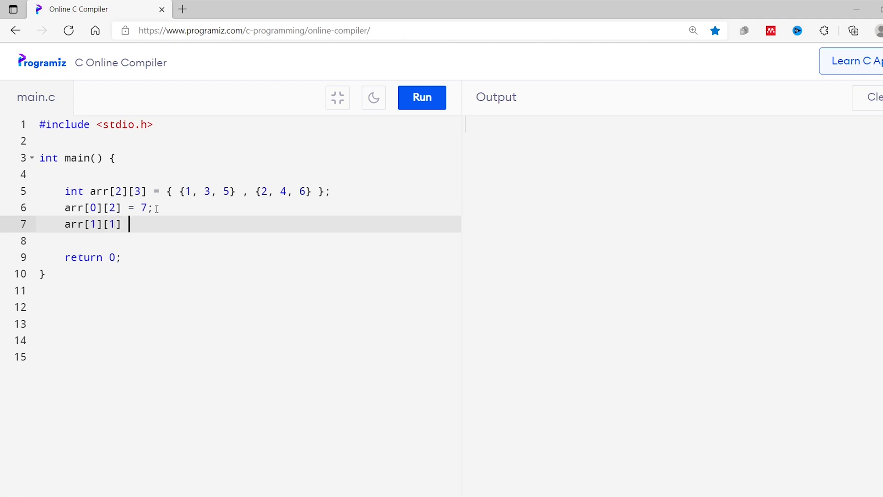
pyautogui.write('= 8;')
pyautogui.write('p')
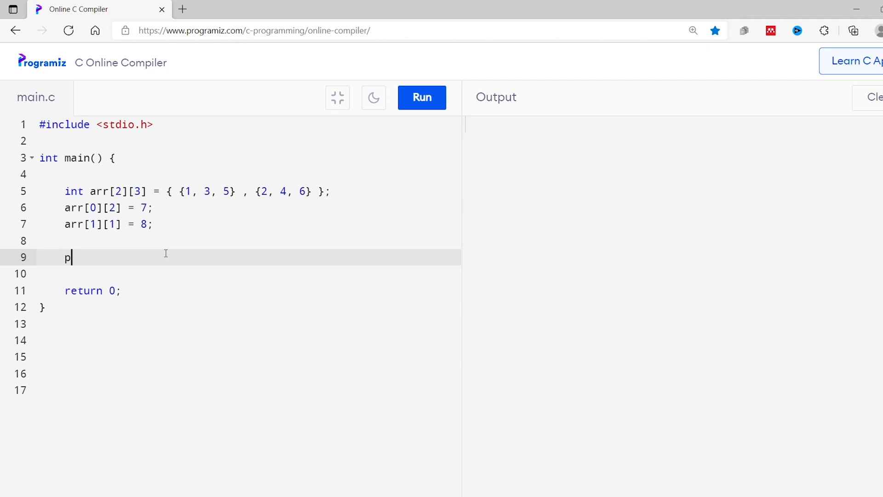
# Add printf("%d\n", arr[0][2]) to print the first changed element with a newline
pyautogui.write('rintf()')
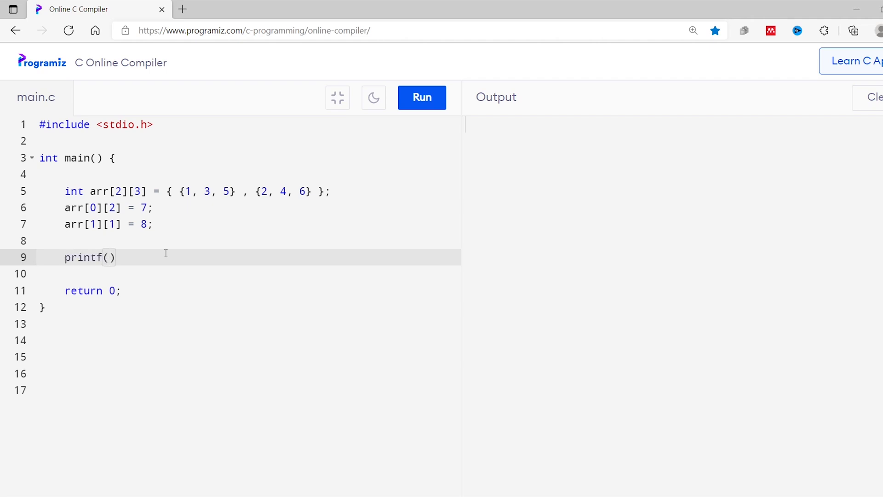
pyautogui.write('""')
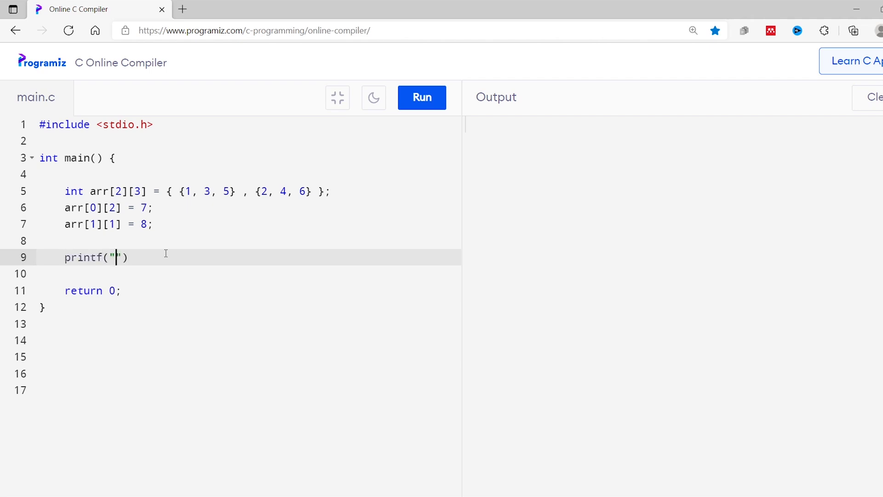
pyautogui.write('%d')
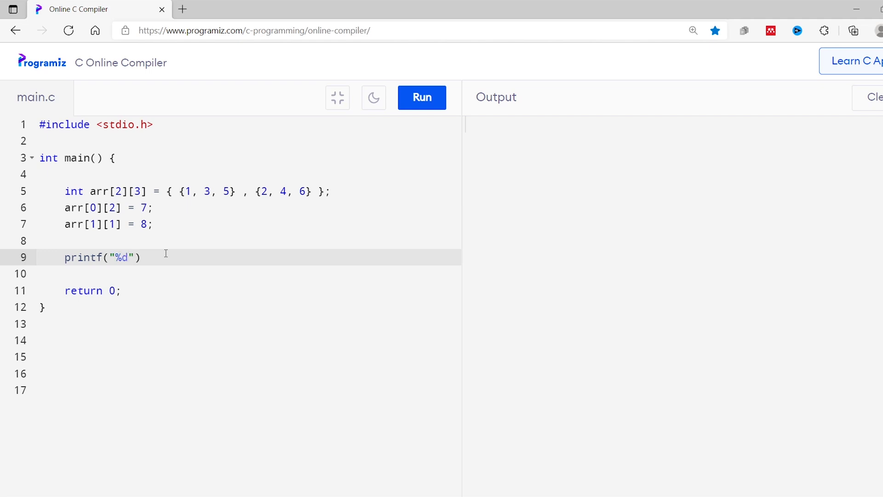
pyautogui.write('\\n,')
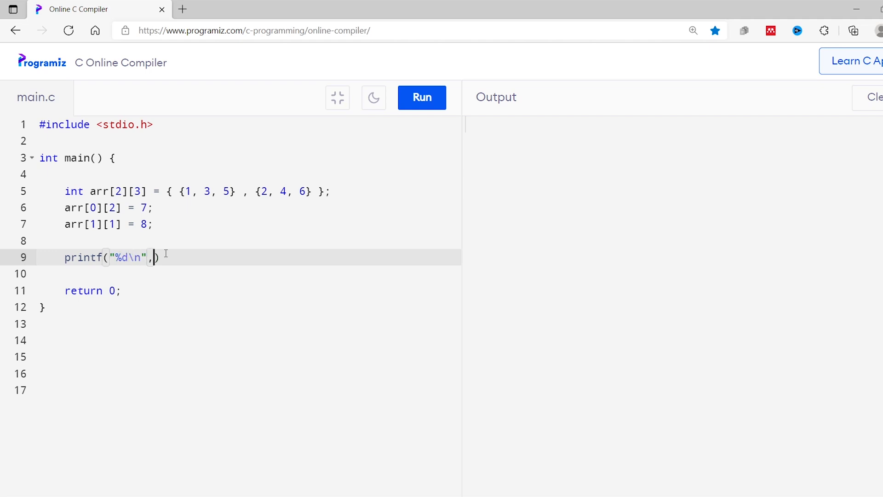
pyautogui.write('arr')
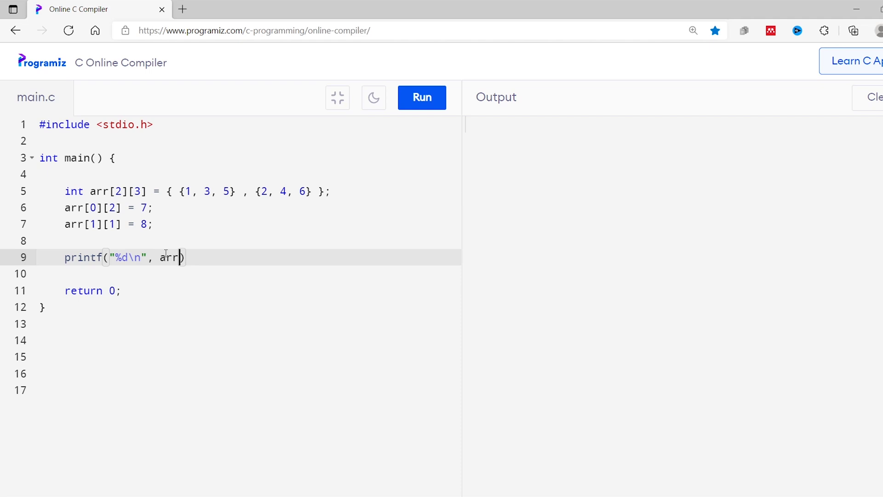
pyautogui.write('[')
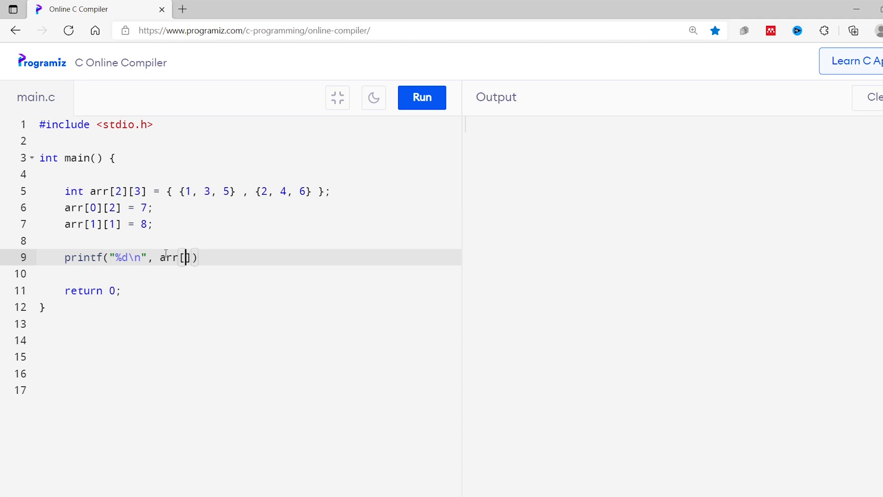
pyautogui.write('0]')
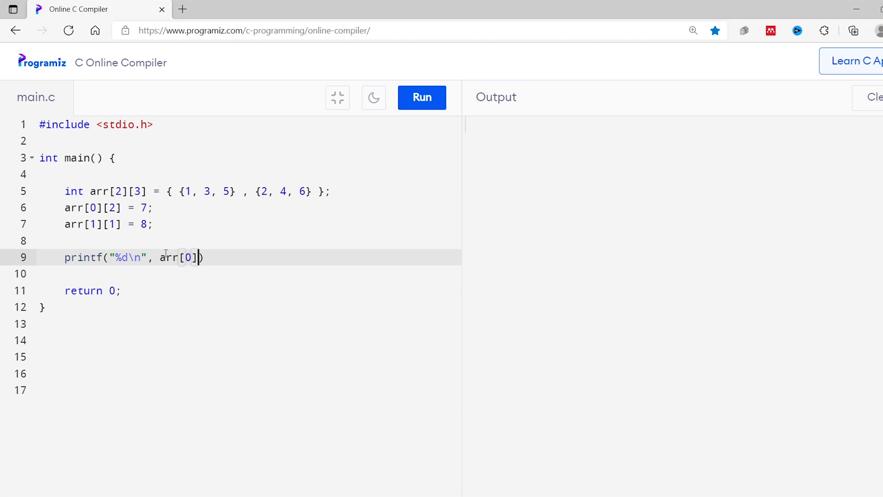
pyautogui.write('[2')
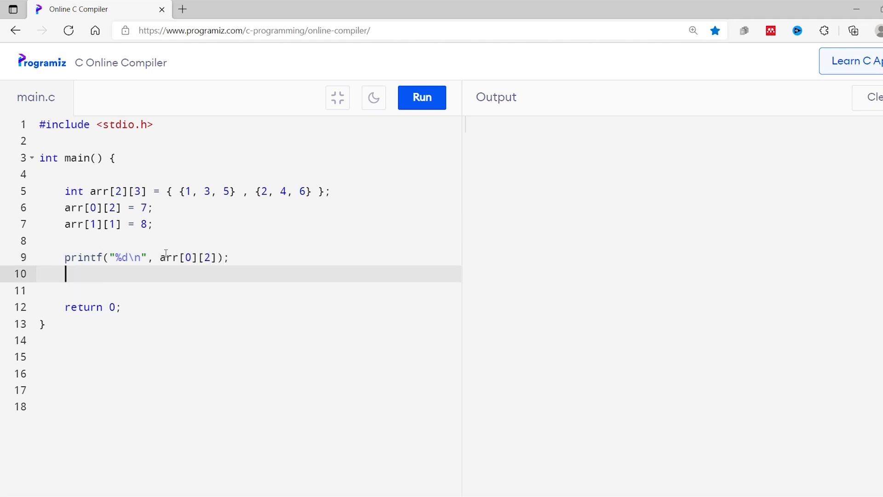
# Add printf("%d", arr[1][1]) to print the second changed element
pyautogui.write('printf(')
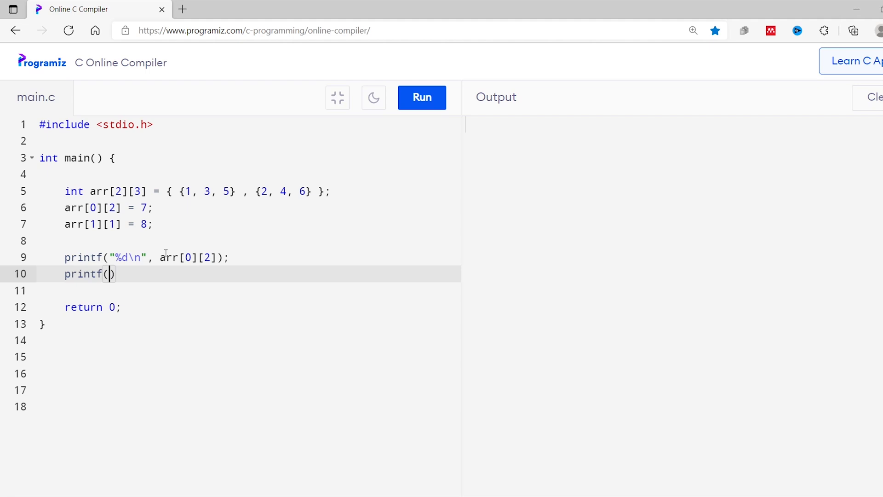
pyautogui.write('"%d"')
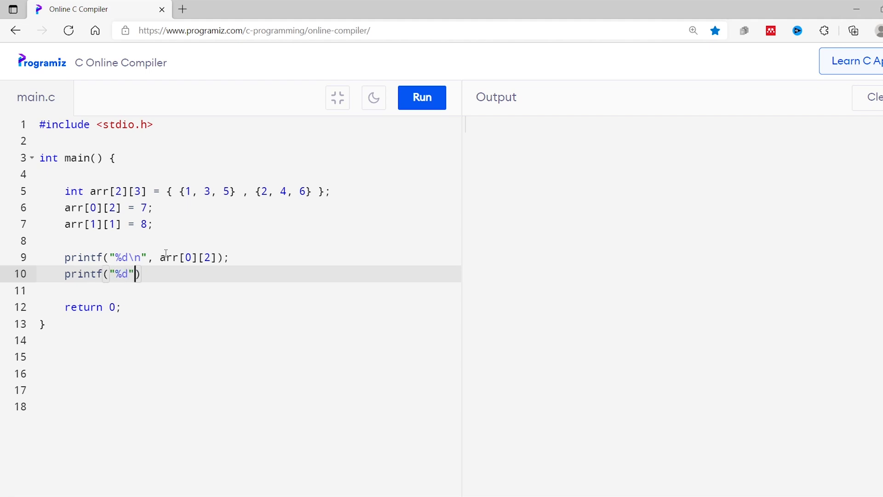
pyautogui.write(', ar')
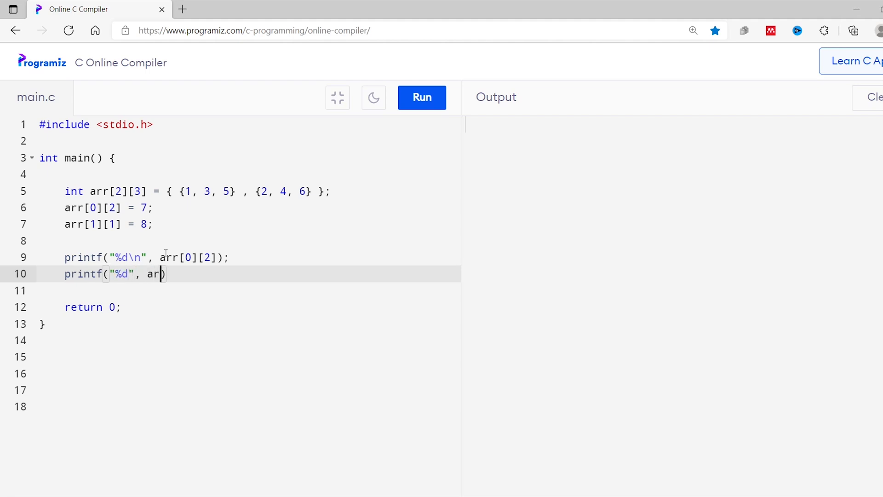
pyautogui.write('[]')
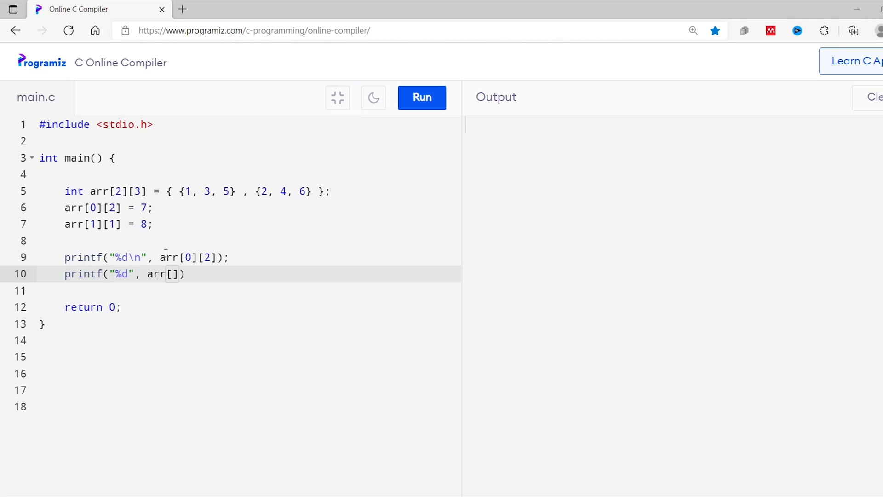
pyautogui.write('1][')
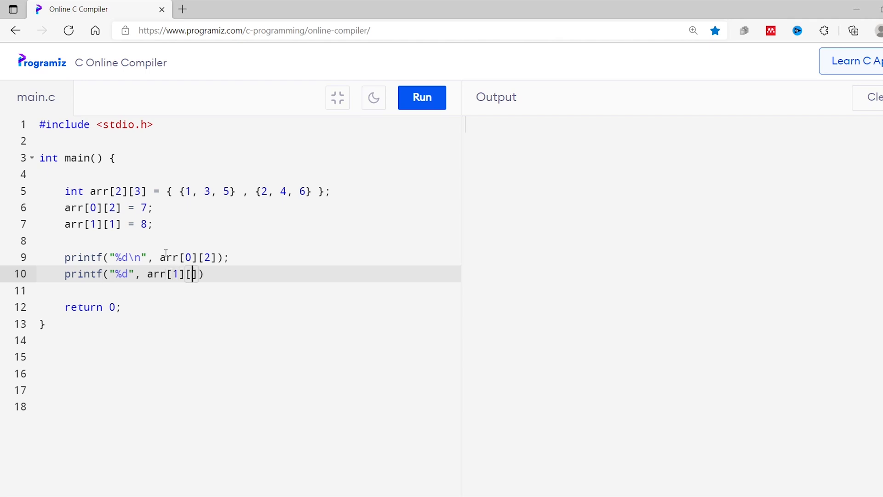
pyautogui.write('1]')
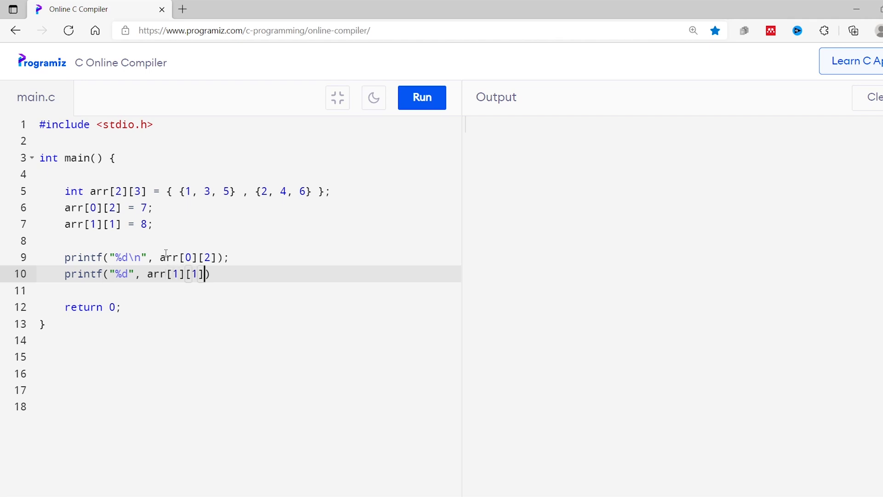
pyautogui.write(';')
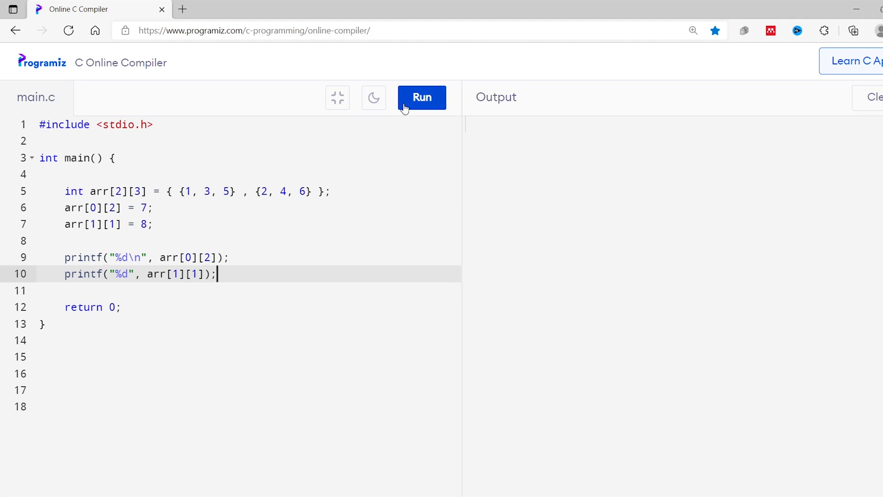
# Run the program, confirming output 7 and 8, and point at original value 5
pyautogui.click(421, 97)
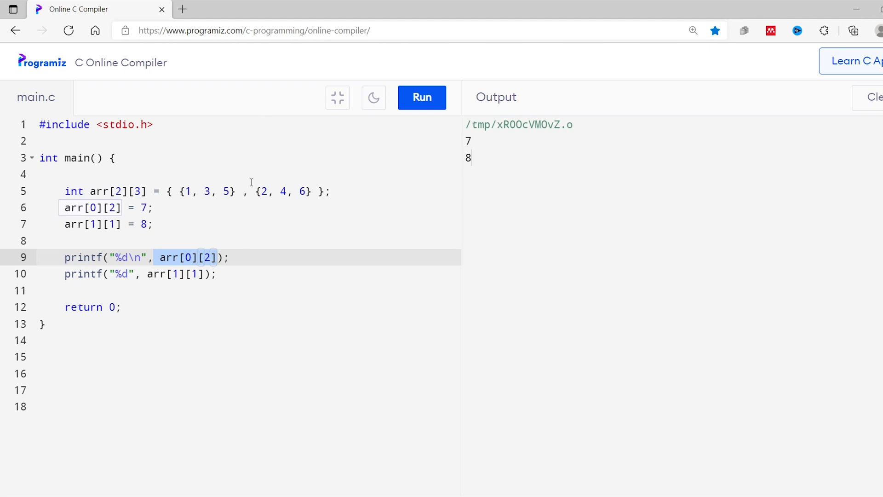
pyautogui.click(225, 191)
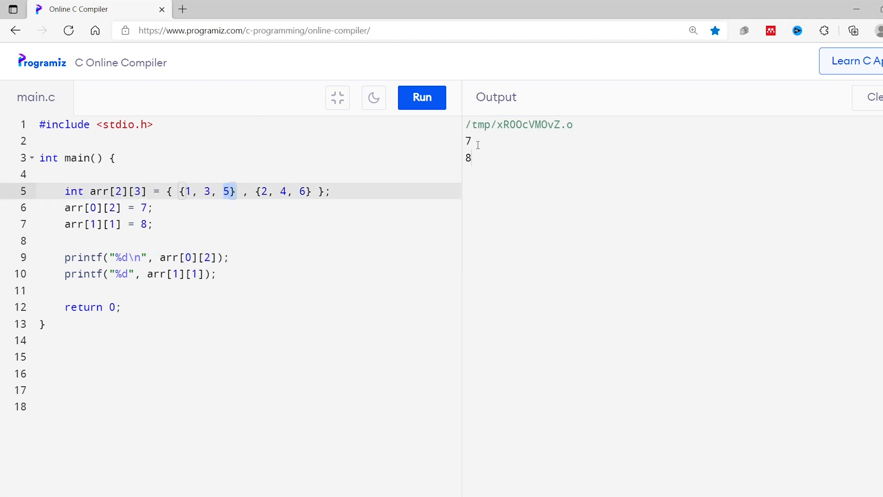